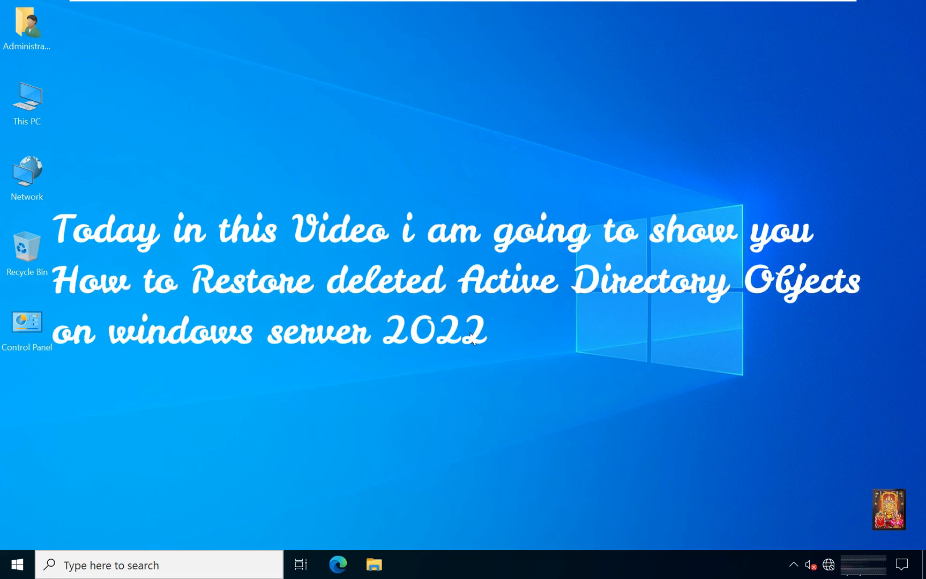
pyautogui.moveTo(470, 354)
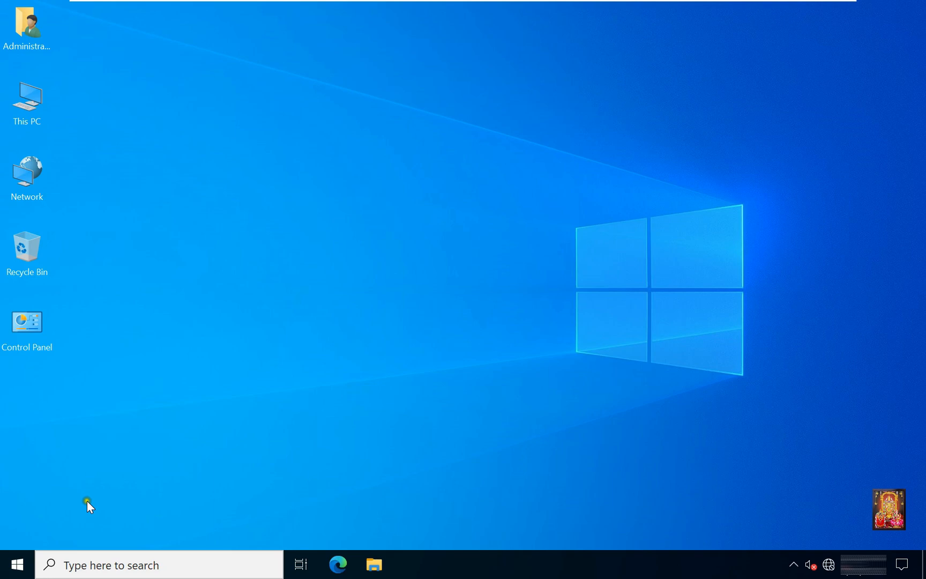
# Launch Server Manager from Start and expand its Tools list of administrative consoles.
pyautogui.click(16, 564)
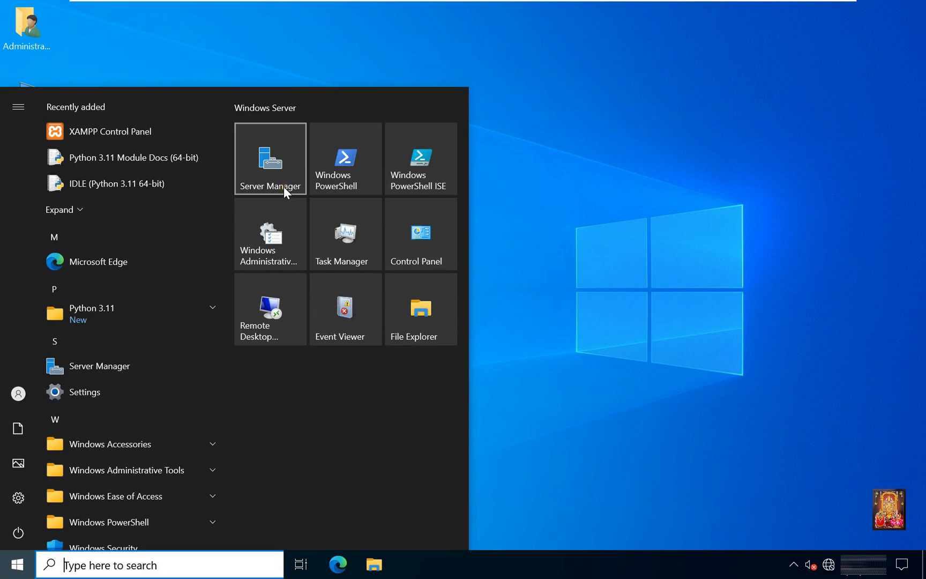
pyautogui.click(269, 157)
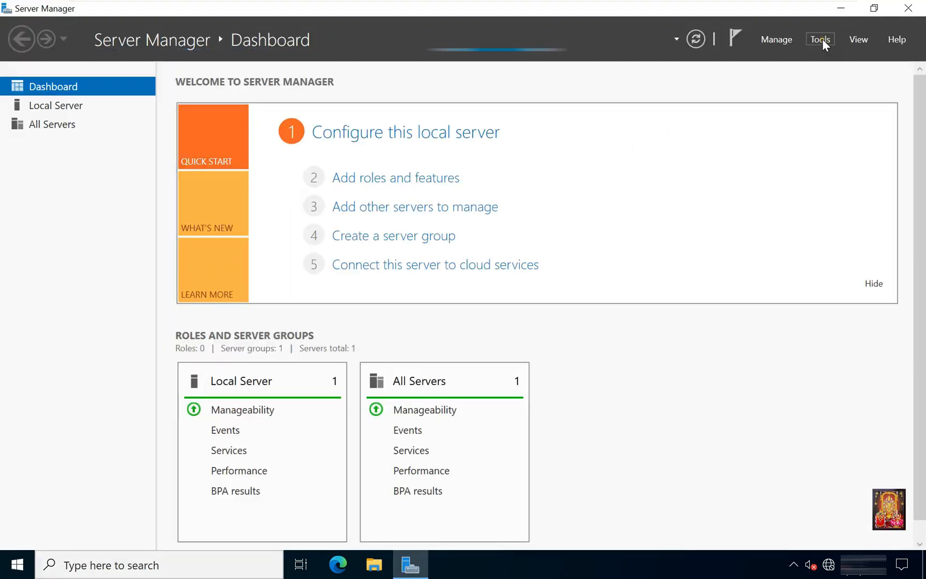
pyautogui.click(820, 39)
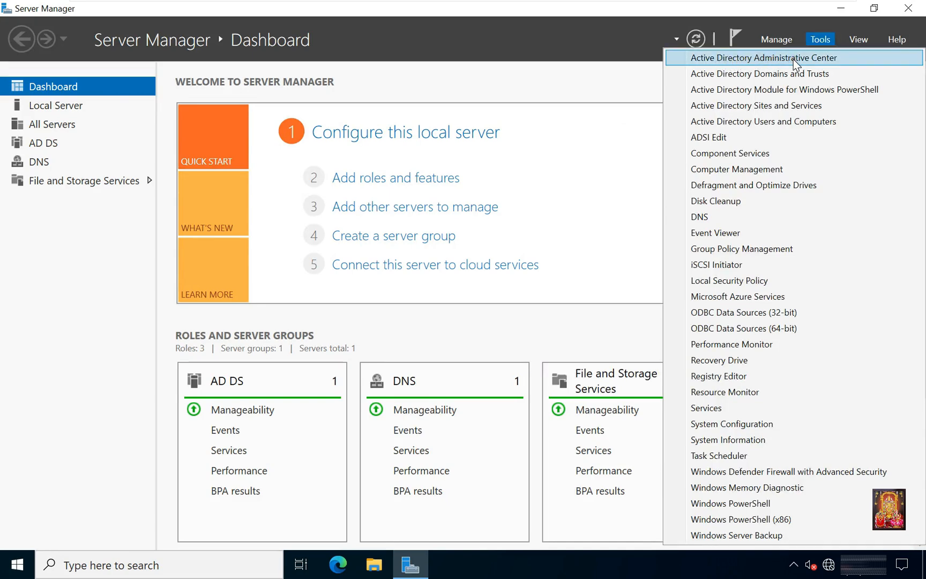
# Start Active Directory Administrative Center and list the containers of the rs (local) domain.
pyautogui.click(763, 56)
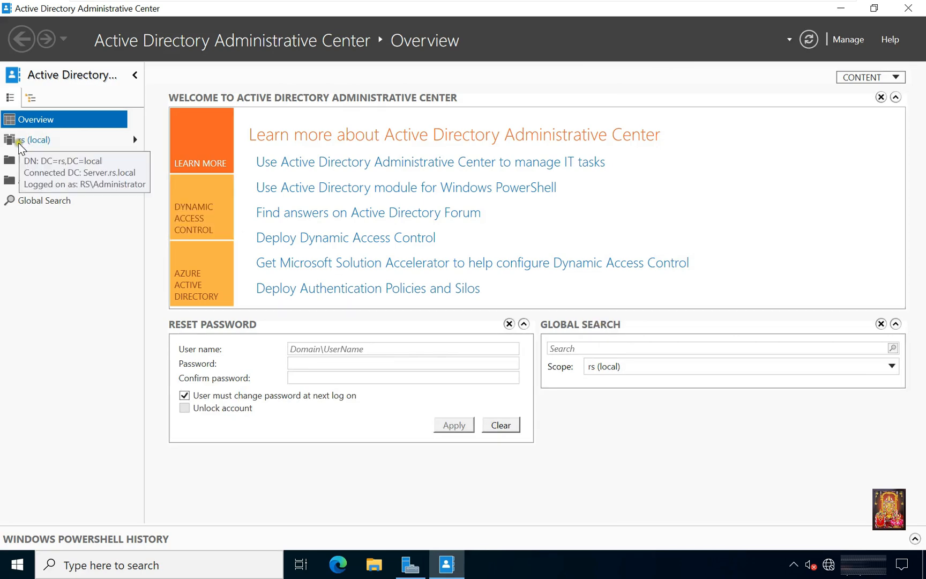
pyautogui.click(36, 140)
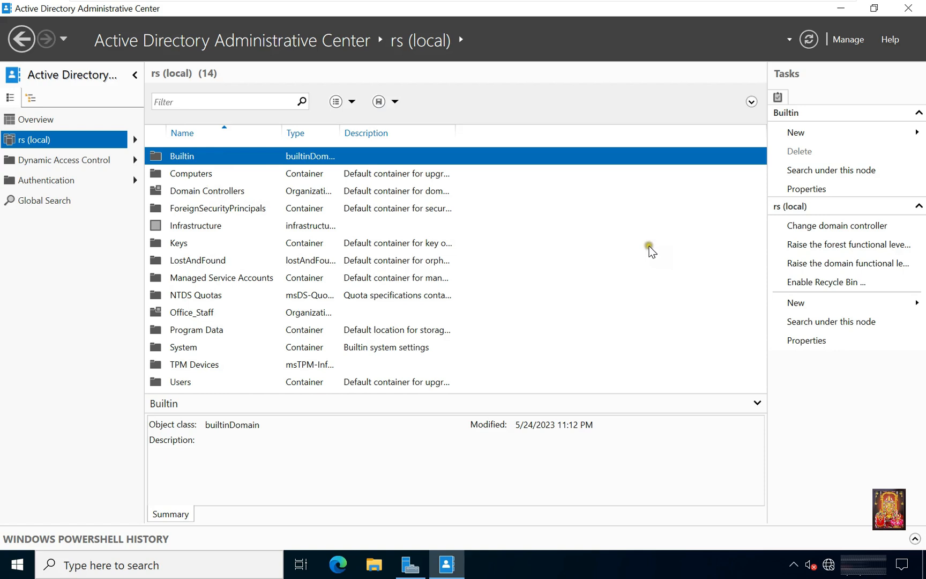
pyautogui.moveTo(845, 282)
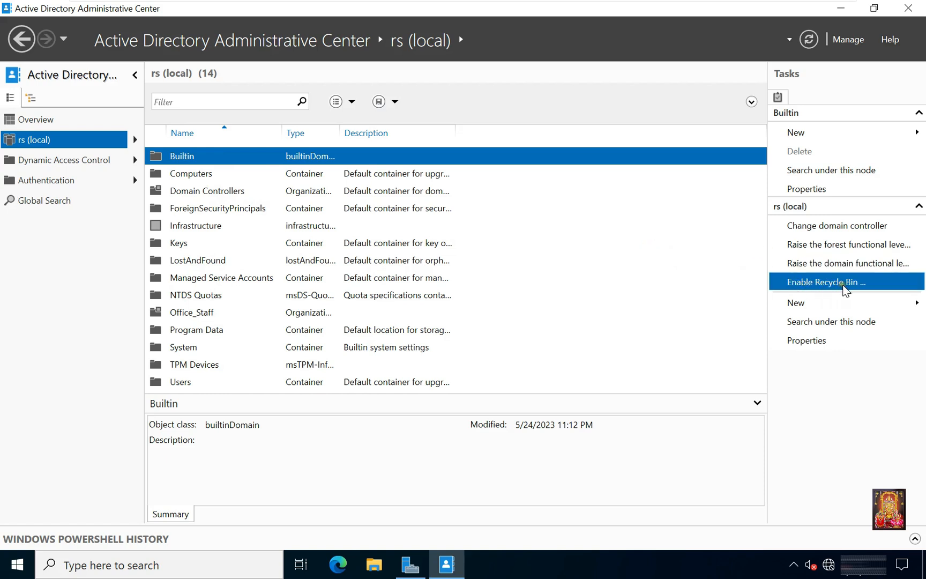
# Enable the AD Recycle Bin for the rs (local) forest and refresh so Deleted Objects appears.
pyautogui.click(825, 282)
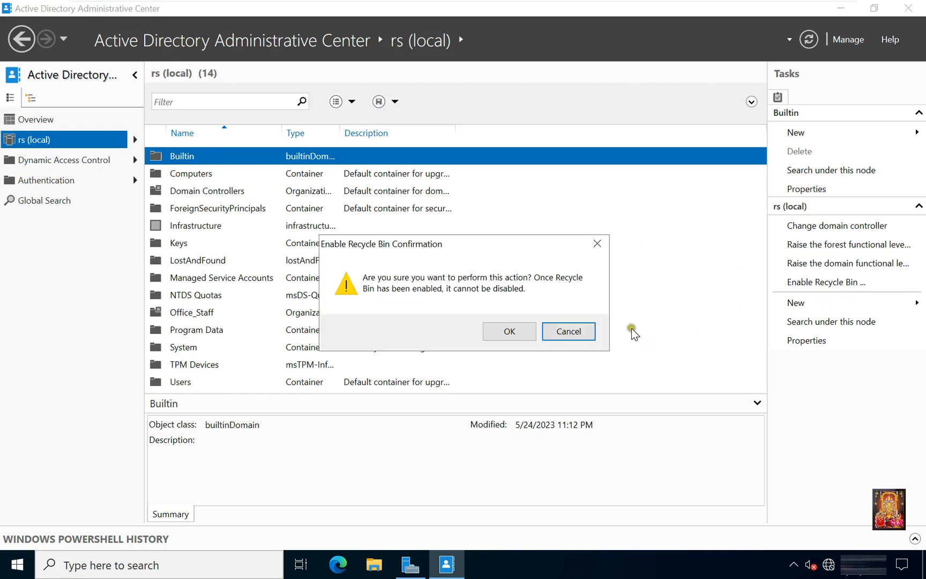
pyautogui.click(507, 331)
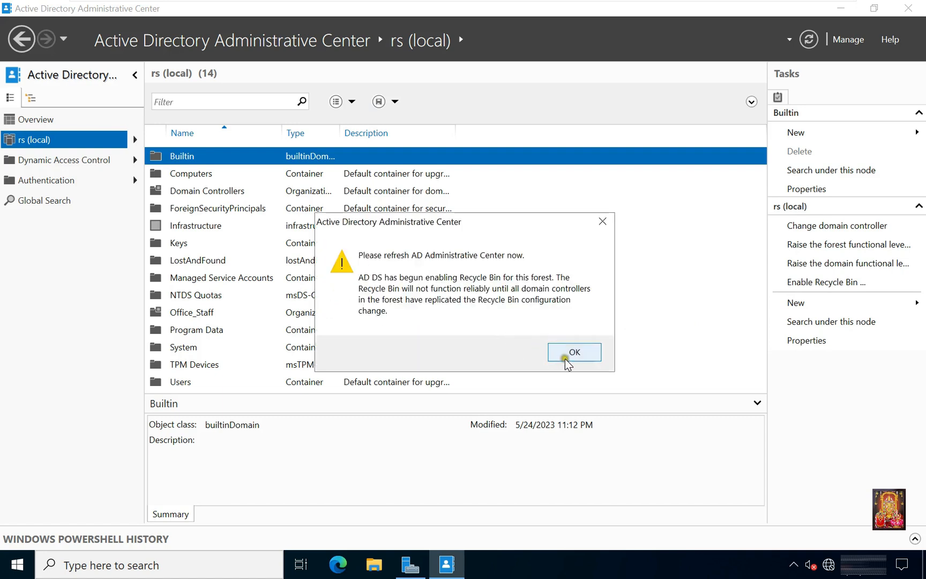
pyautogui.click(573, 352)
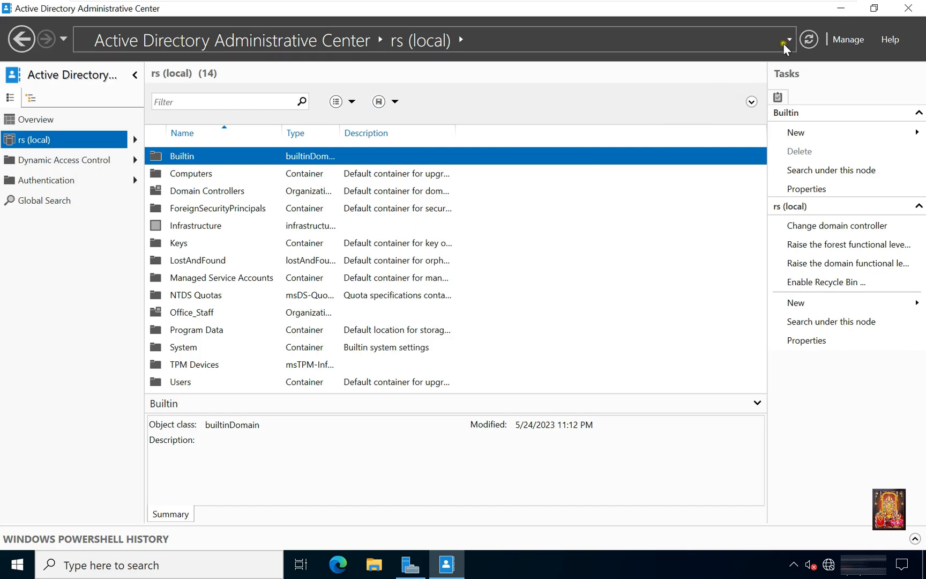
pyautogui.click(808, 39)
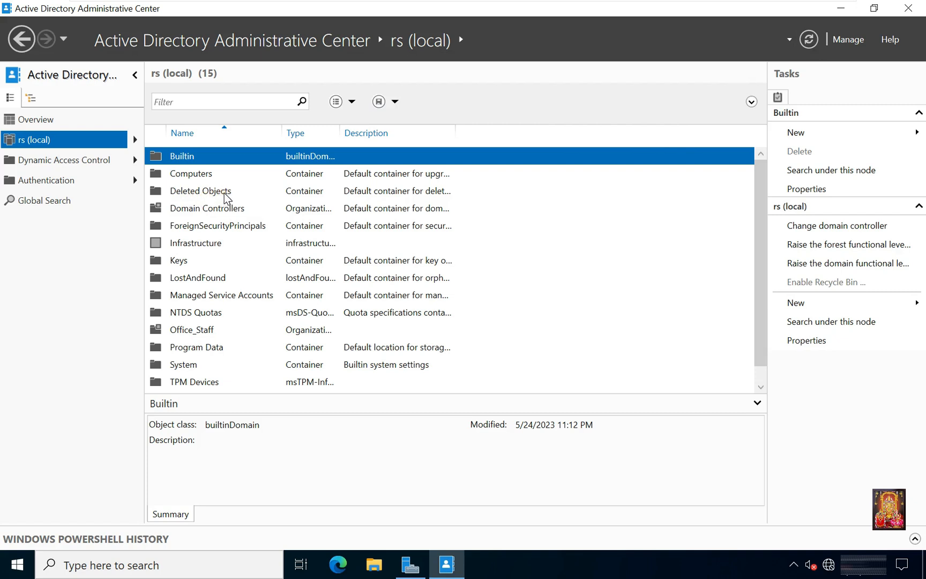
pyautogui.moveTo(568, 250)
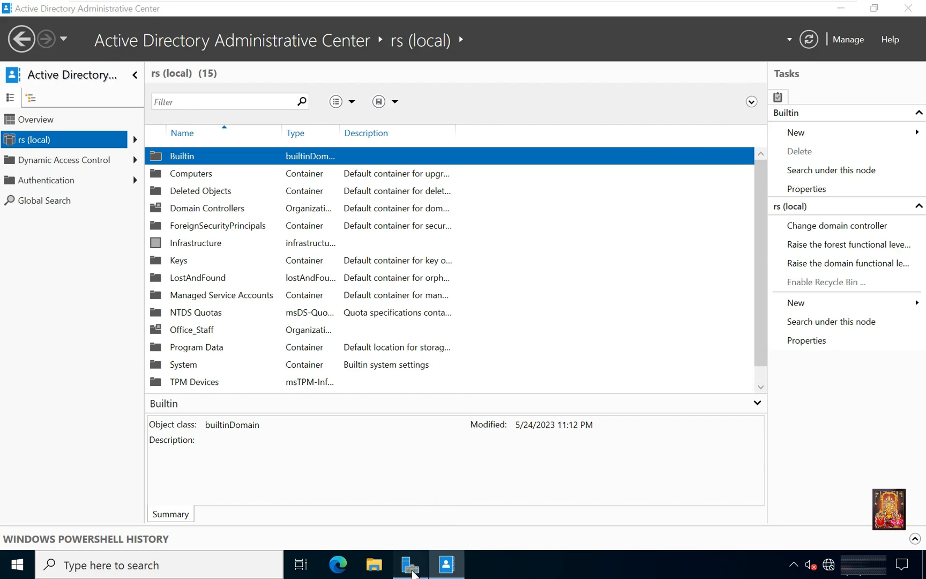
# From Server Manager's Tools, start Active Directory Users and Computers showing Office_Staff users.
pyautogui.click(409, 564)
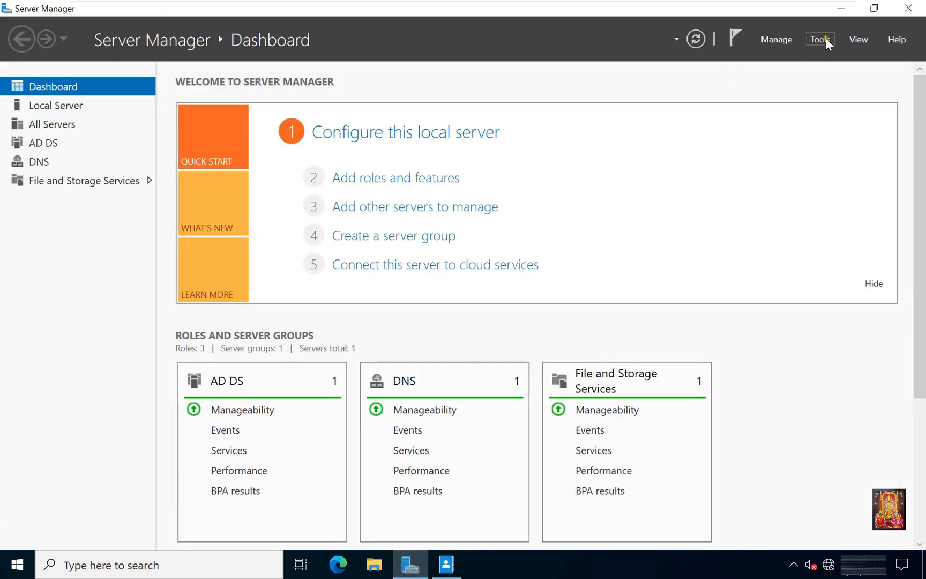
pyautogui.click(820, 40)
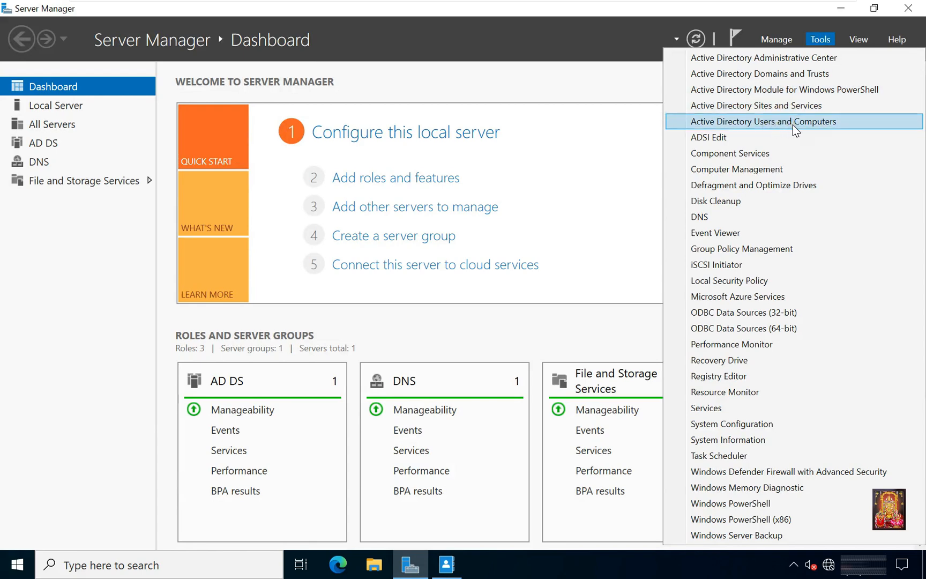
pyautogui.click(763, 121)
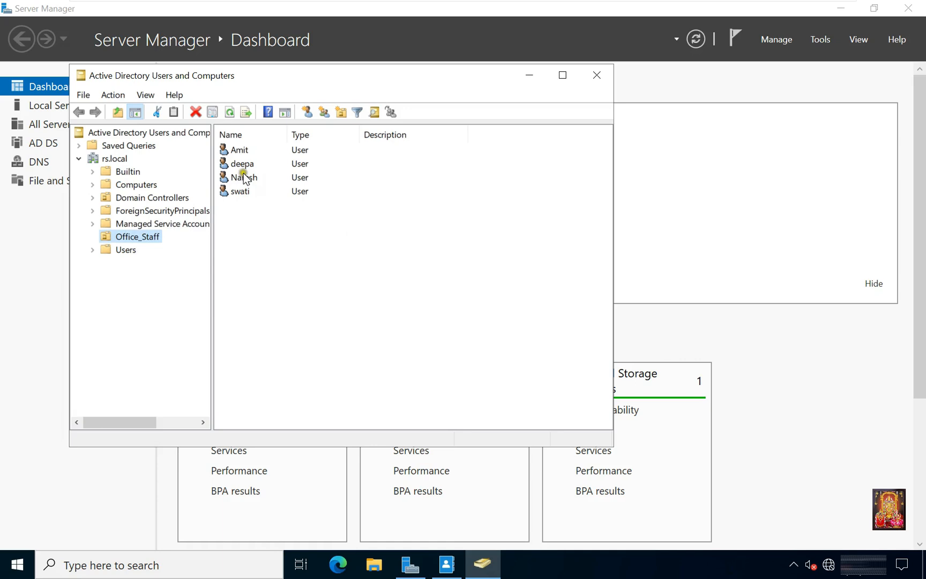
# Delete users Amit and Naresh from Office_Staff, leaving deepa and swati, and close the console.
pyautogui.click(239, 149)
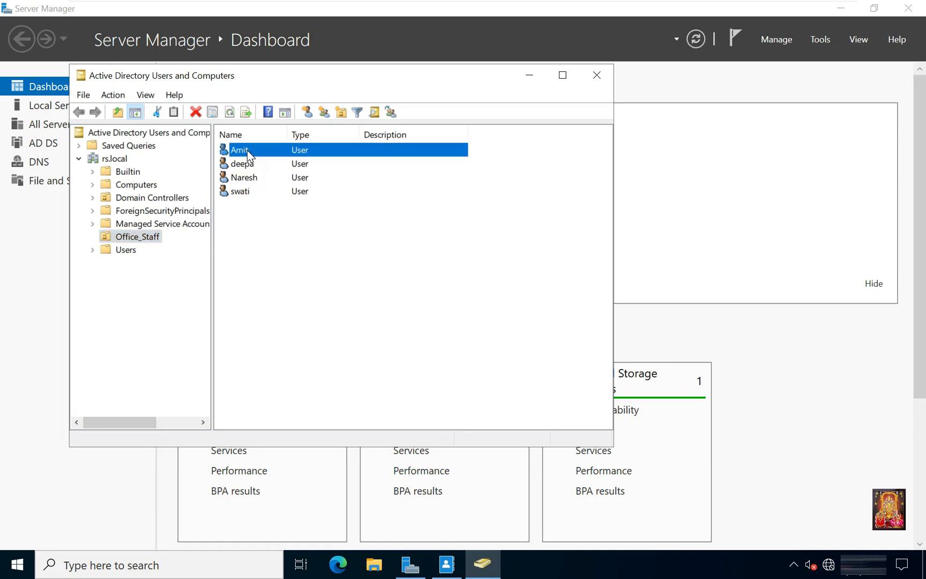
pyautogui.rightClick(239, 149)
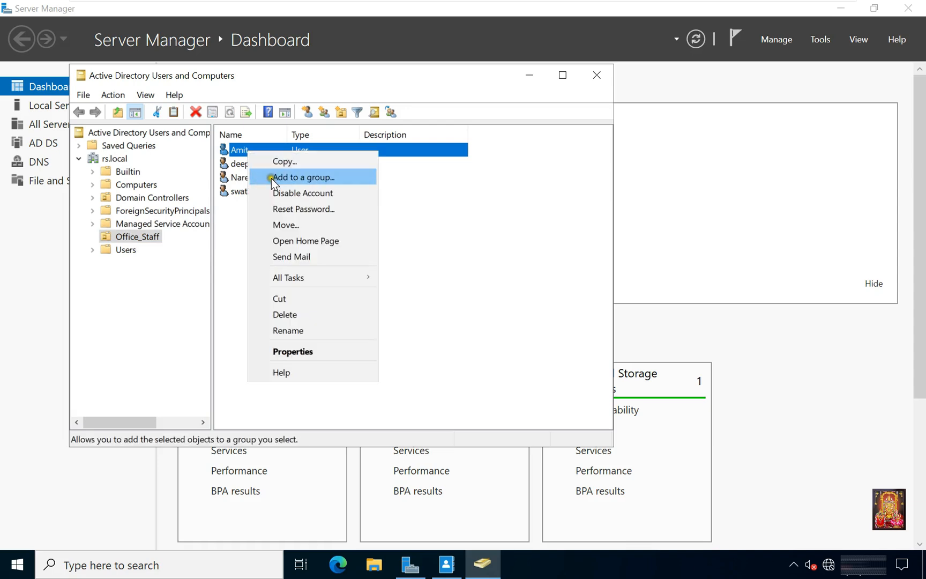
pyautogui.moveTo(282, 298)
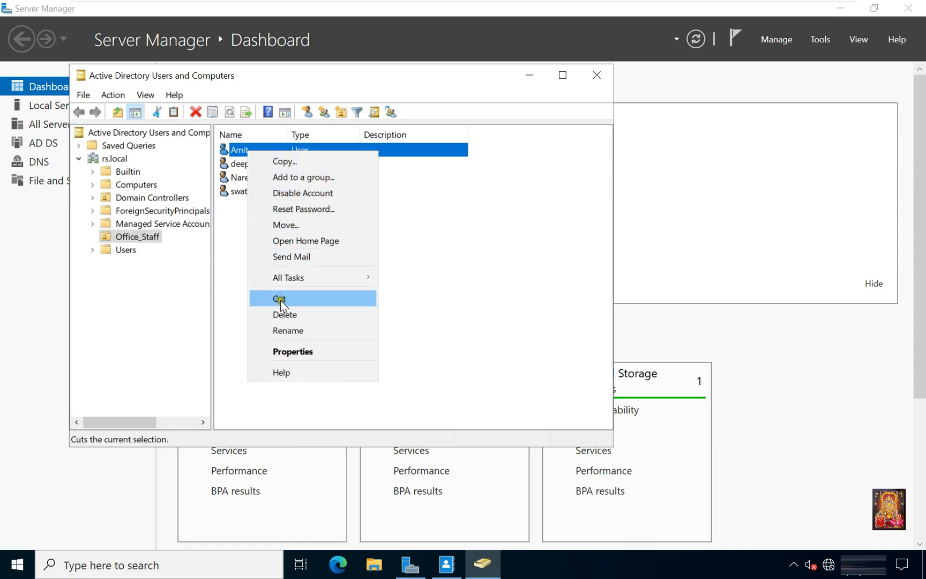
pyautogui.click(285, 314)
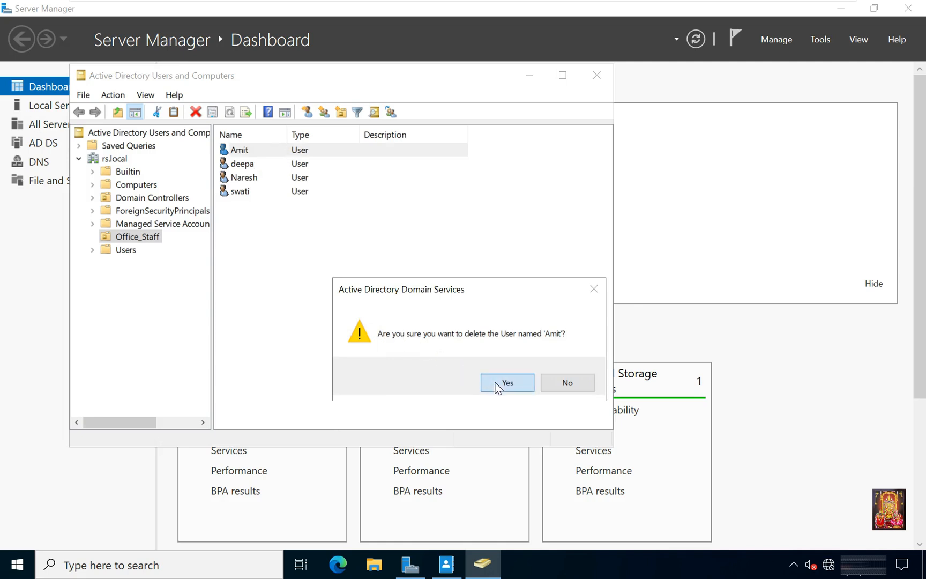
pyautogui.click(506, 383)
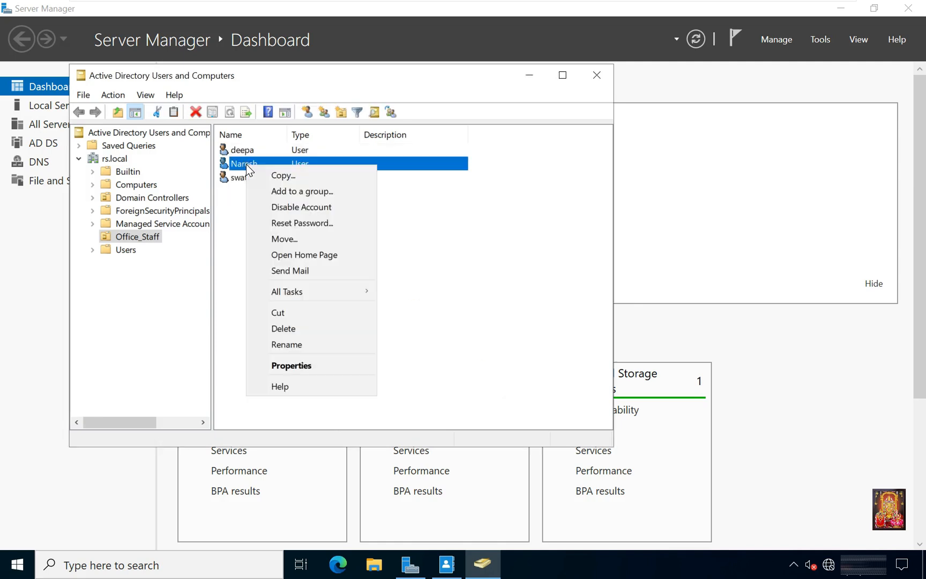
pyautogui.moveTo(284, 238)
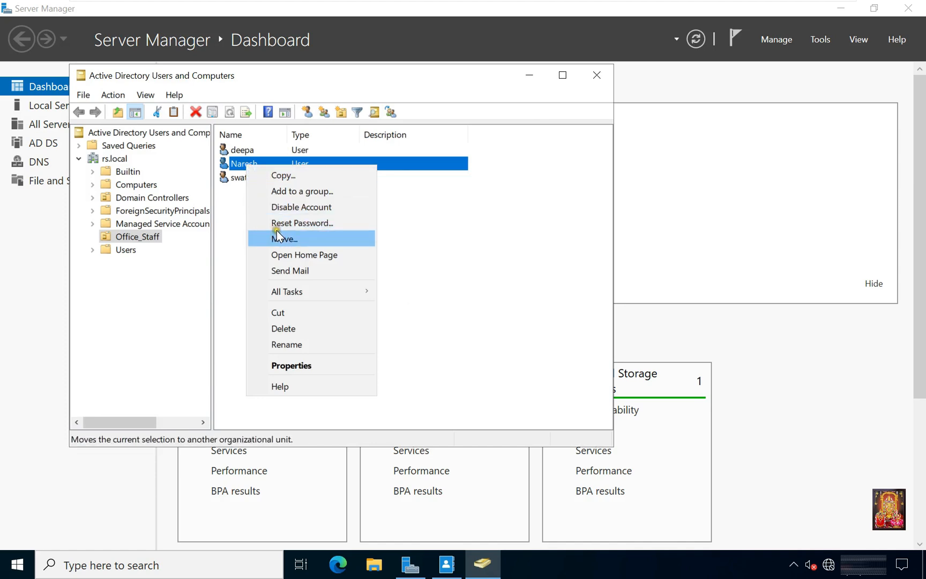
pyautogui.click(284, 328)
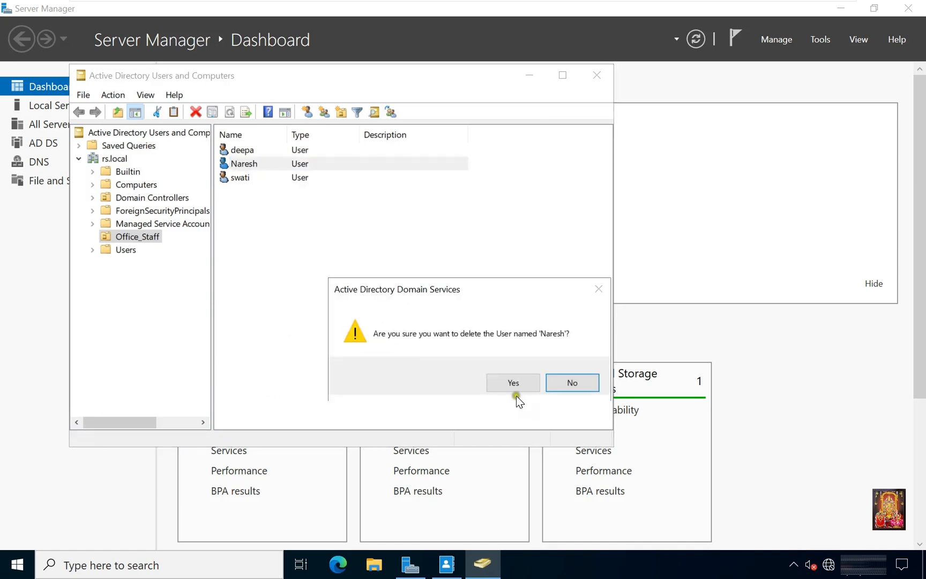
pyautogui.click(511, 383)
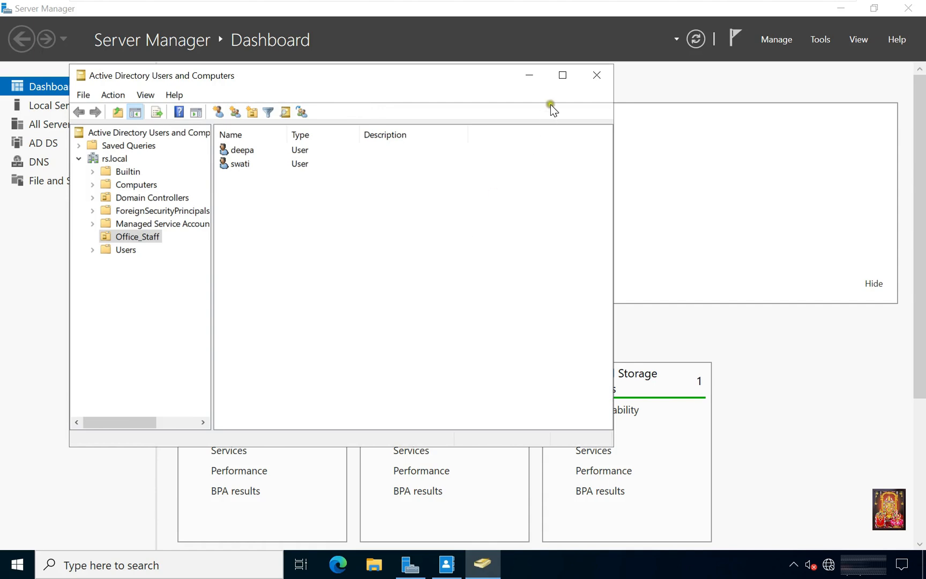
pyautogui.click(596, 75)
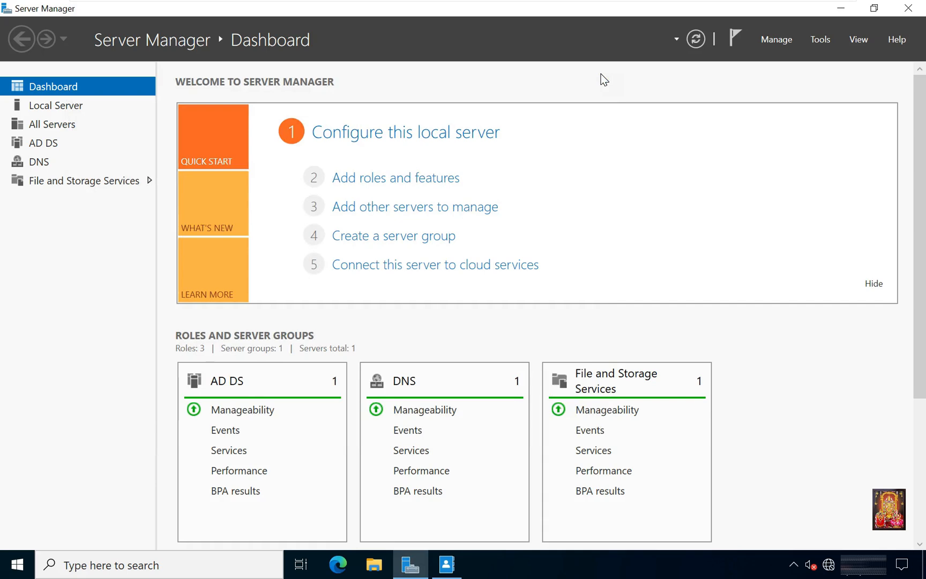
pyautogui.moveTo(475, 535)
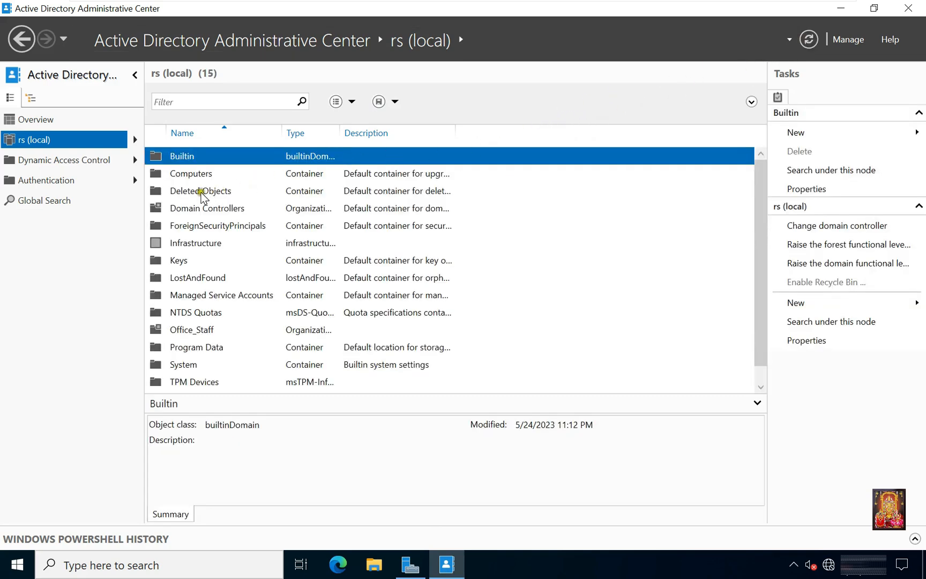
# From Deleted Objects, restore Amit and Naresh to their original Office_Staff location.
pyautogui.doubleClick(200, 191)
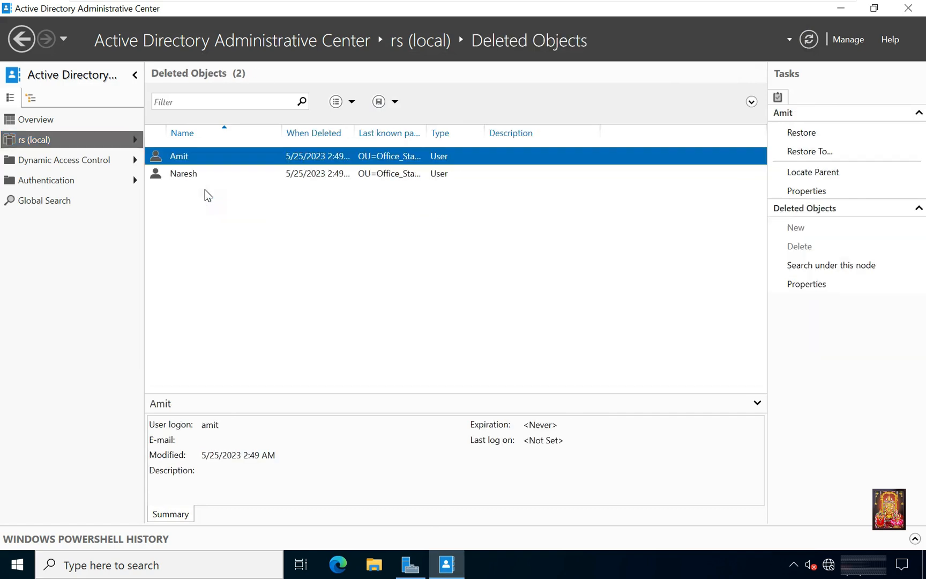
pyautogui.click(35, 139)
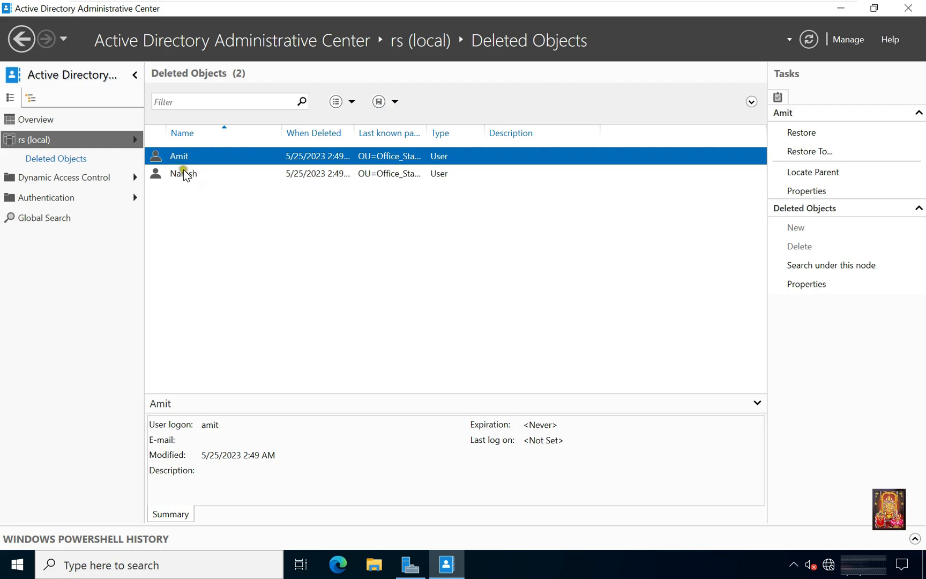
pyautogui.rightClick(179, 155)
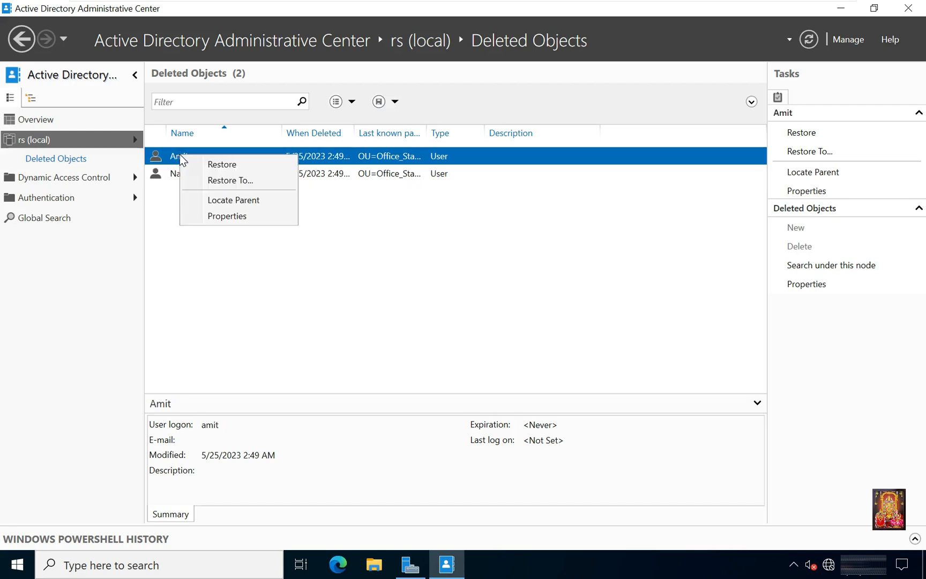
pyautogui.click(222, 165)
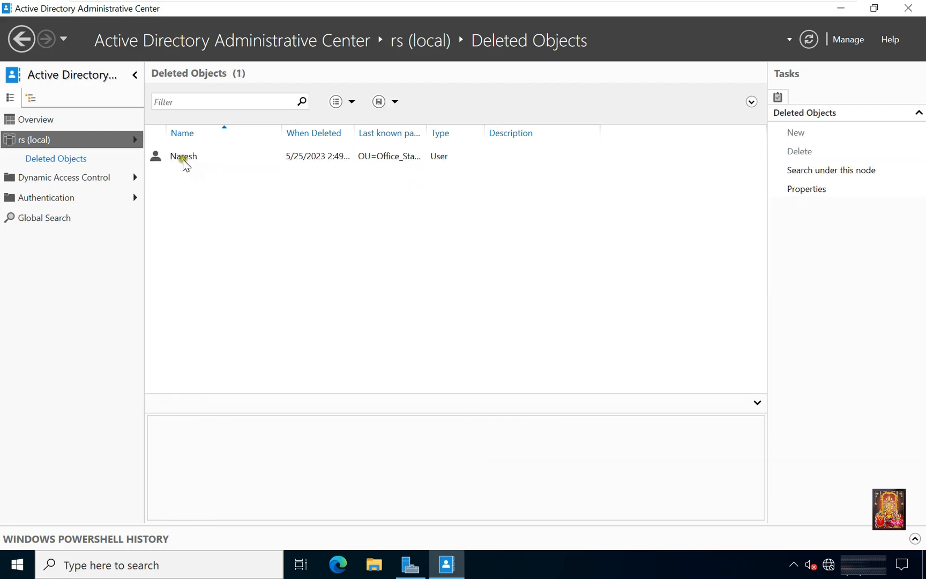
pyautogui.rightClick(183, 156)
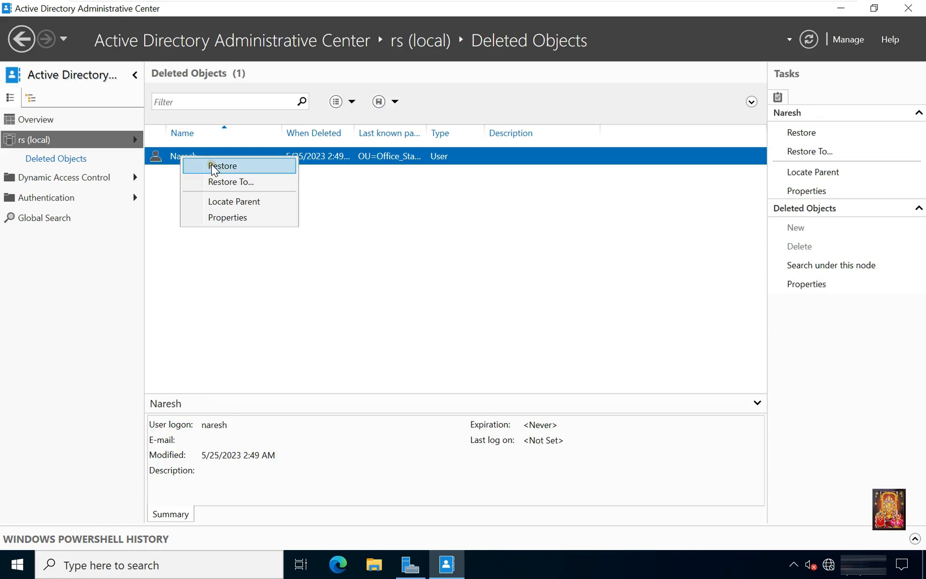
pyautogui.click(223, 166)
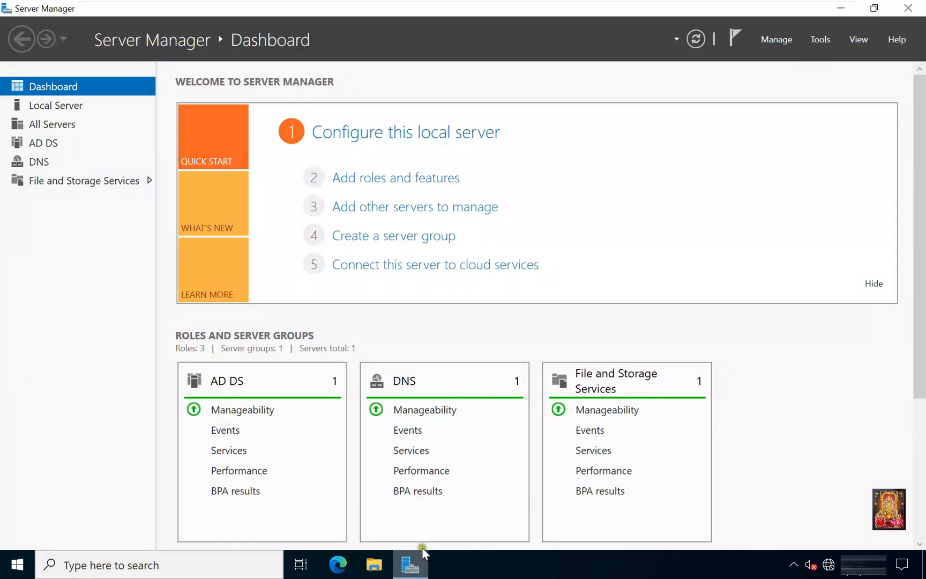
# Reopen Active Directory Users and Computers to confirm Office_Staff again lists Amit and Naresh.
pyautogui.click(821, 40)
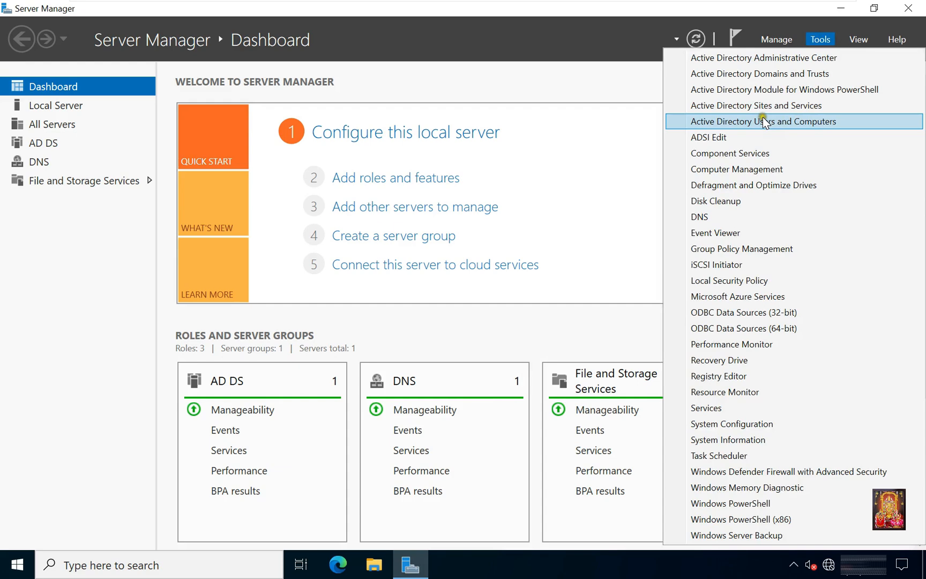
pyautogui.click(764, 121)
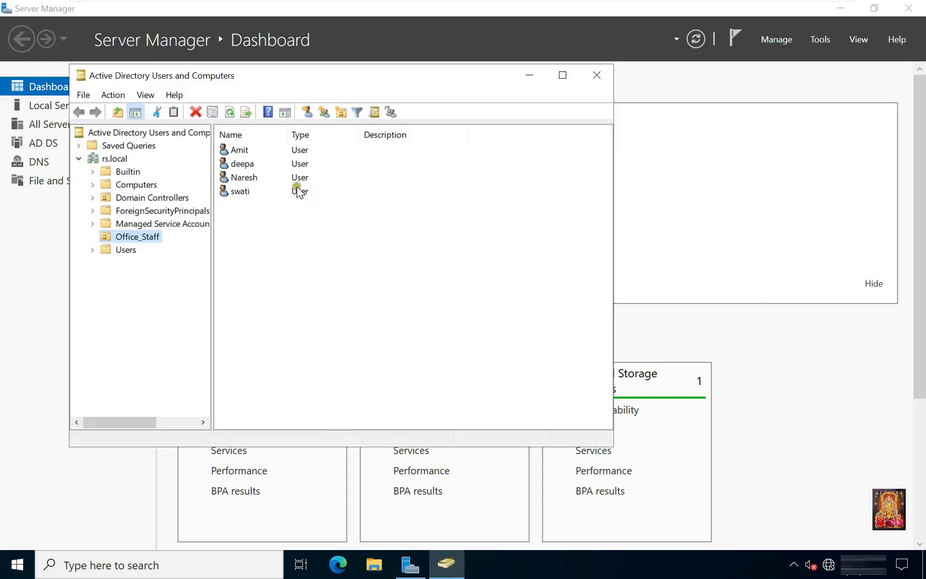
pyautogui.click(243, 177)
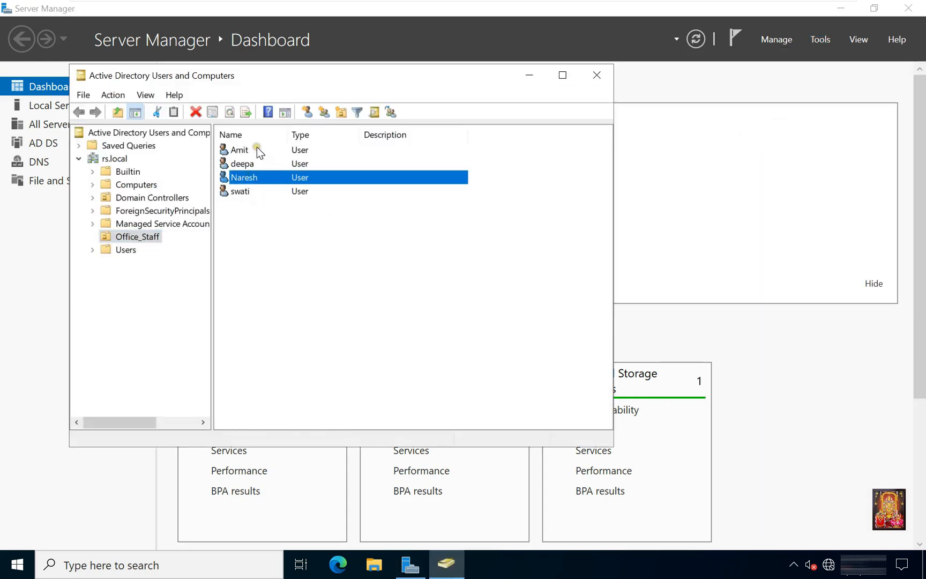
pyautogui.click(239, 149)
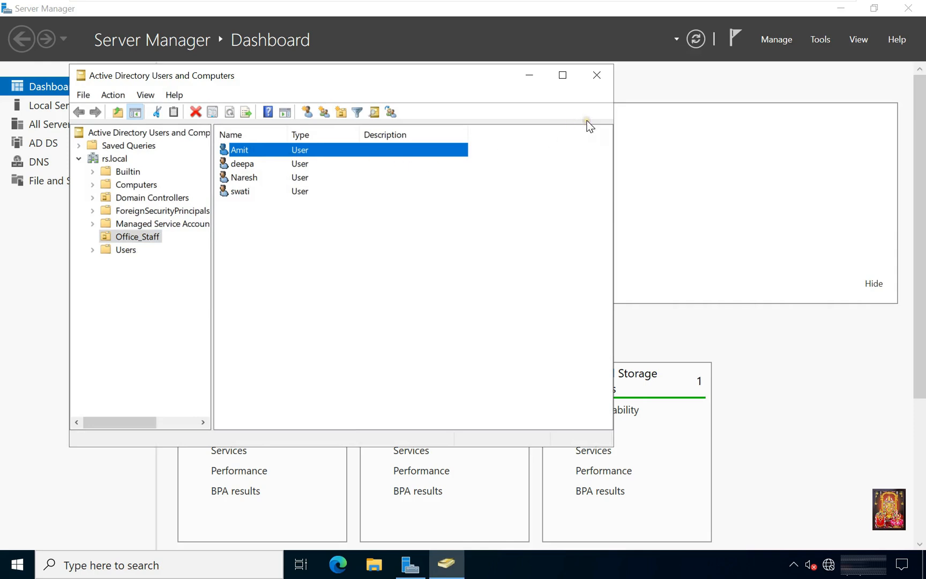